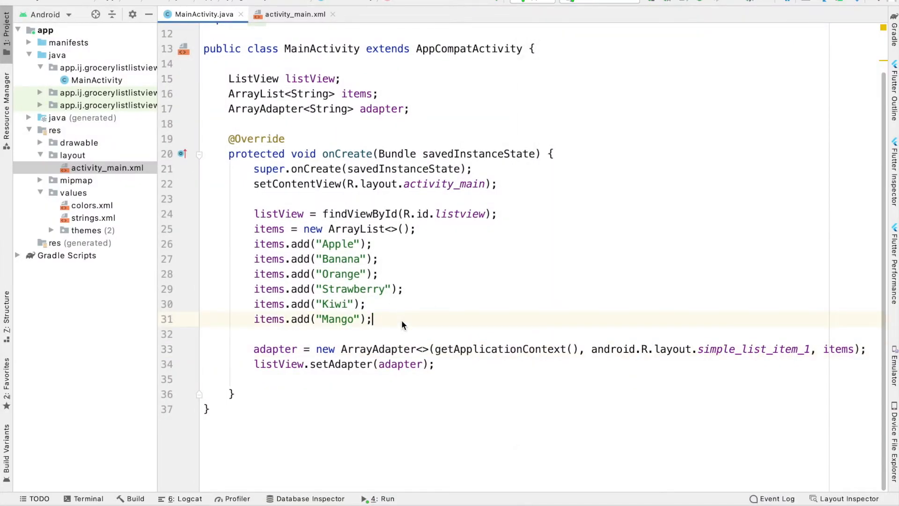
Attach setOnItemClickListener to listView, accepting the generated anonymous OnItemClickListener with empty onItemClick
text(list)
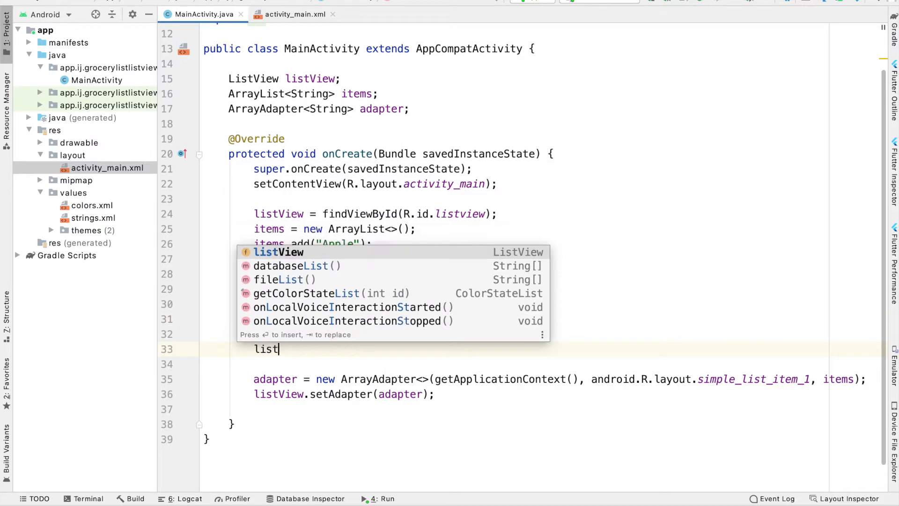
text(View.)
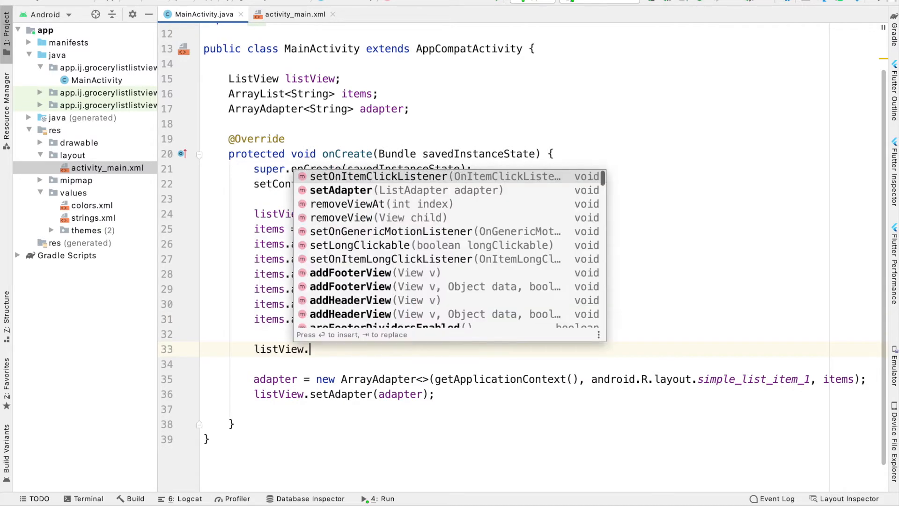
text(se)
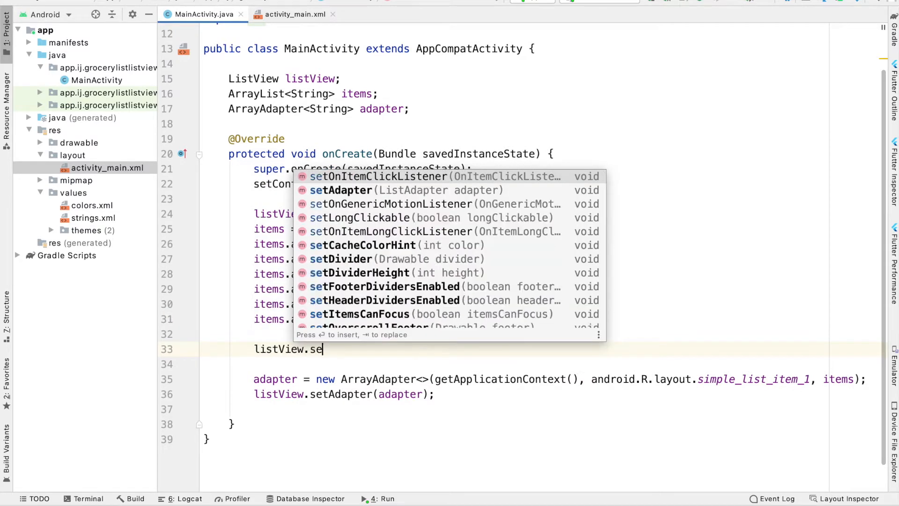
click(379, 176)
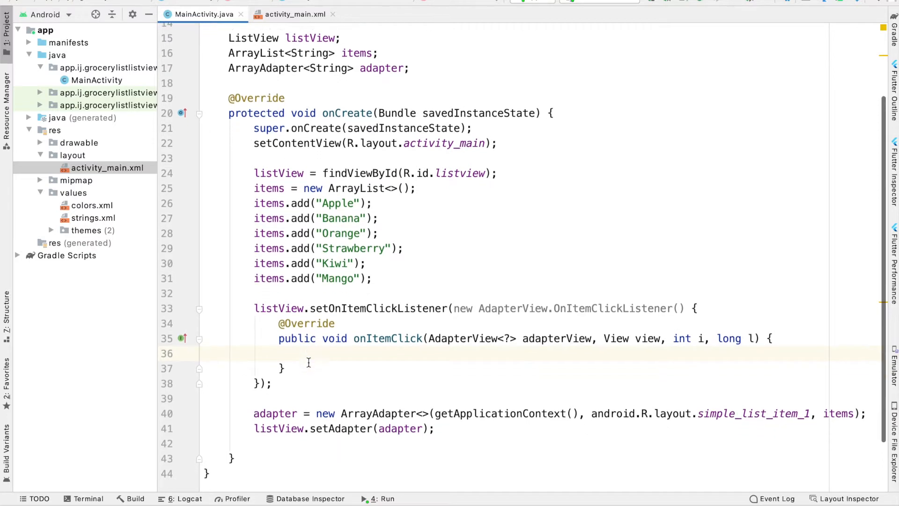
Inside onItemClick, add String name = items.get(i); using autocomplete
scroll(down, 3)
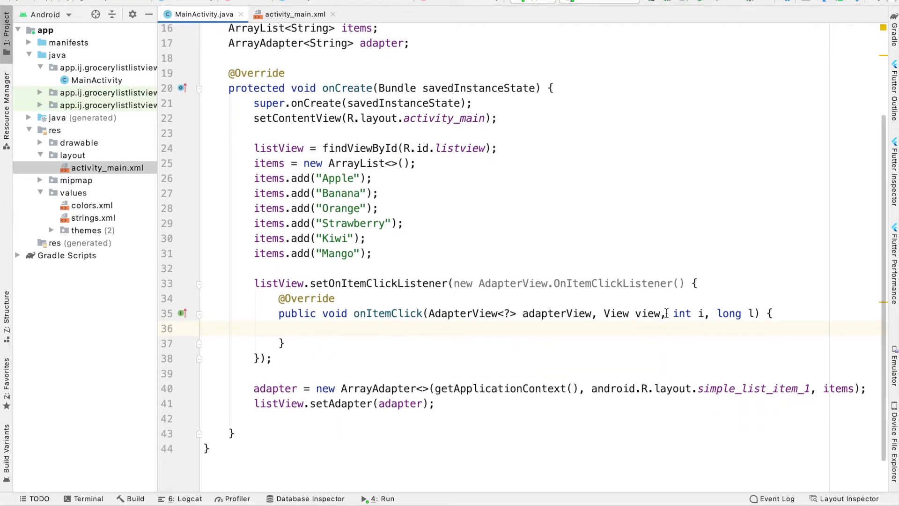
double_click(682, 314)
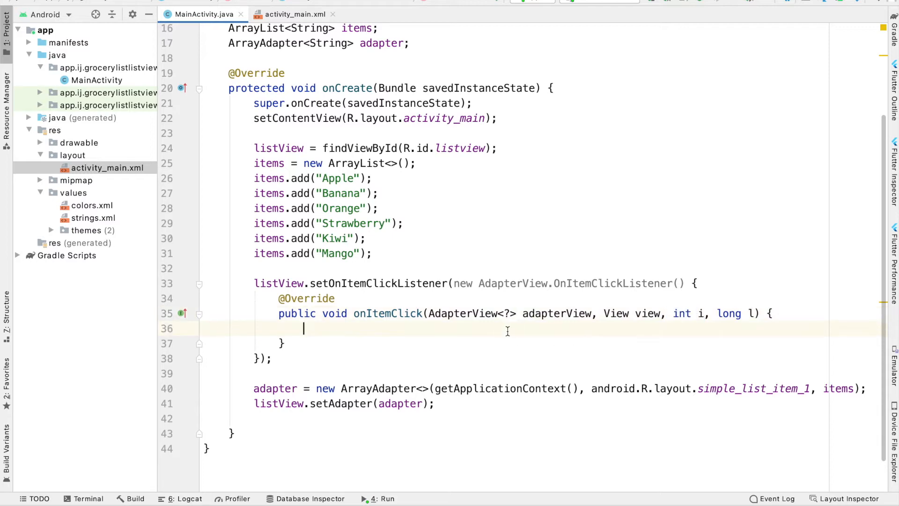
text(string name =)
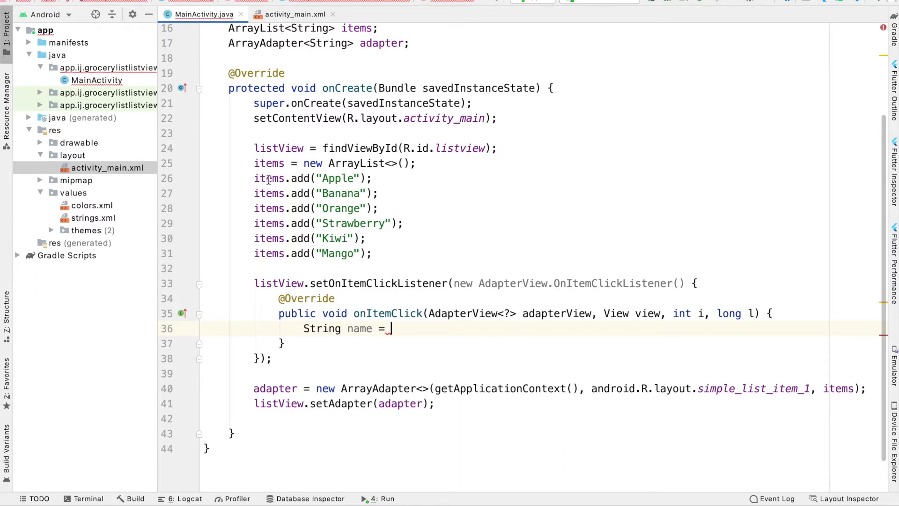
text(items.get(i);)
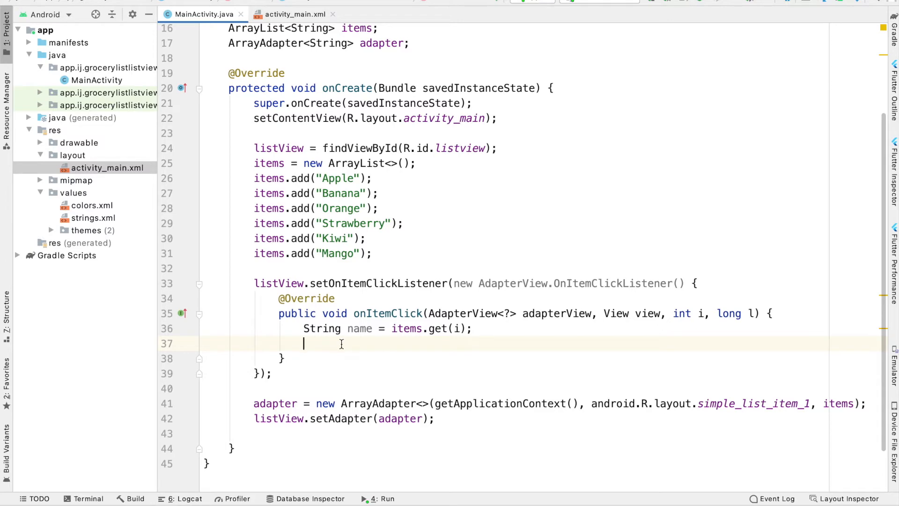
Replace the makeToast context argument with getApplicationContext() and return to the click handler
scroll(down, 3)
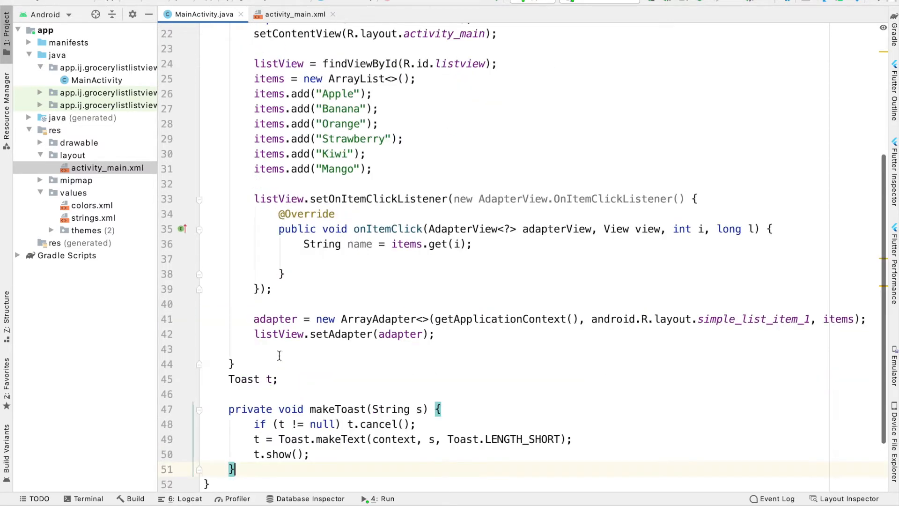
double_click(394, 439)
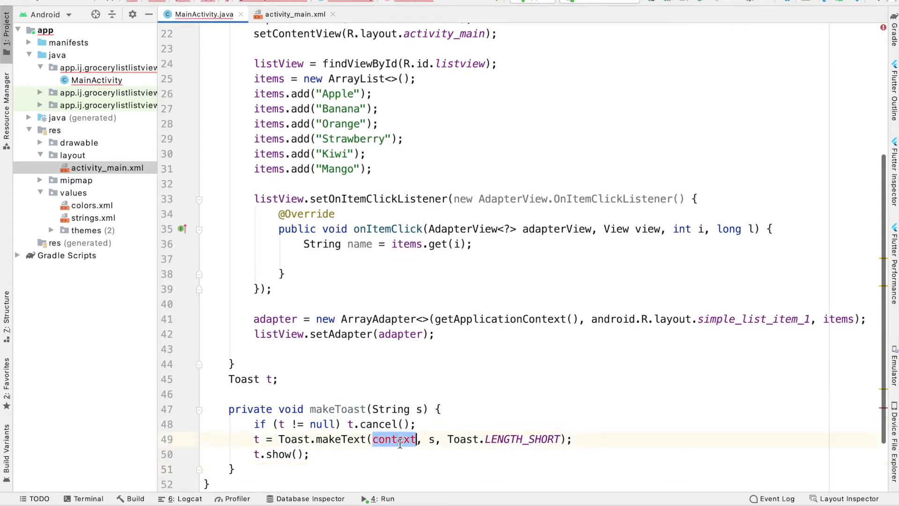
text(getApplicationContext())
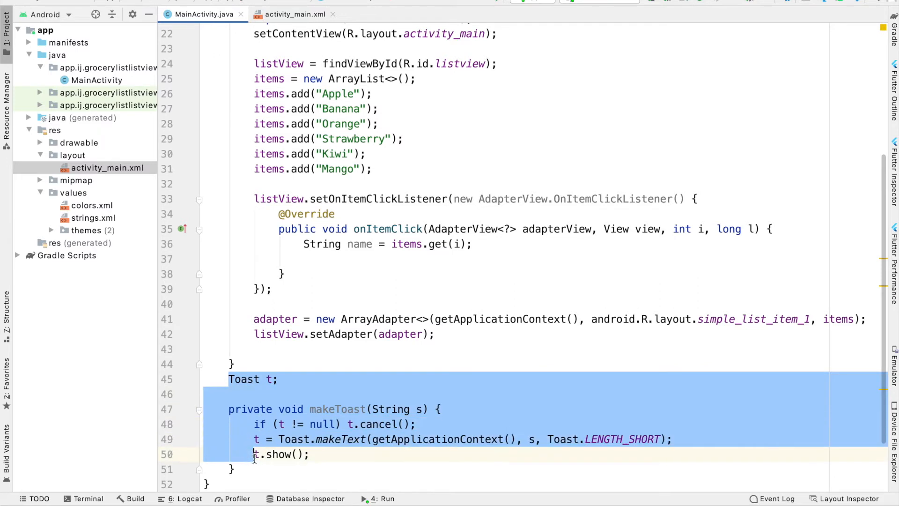
click(330, 274)
text(makeToast(name);)
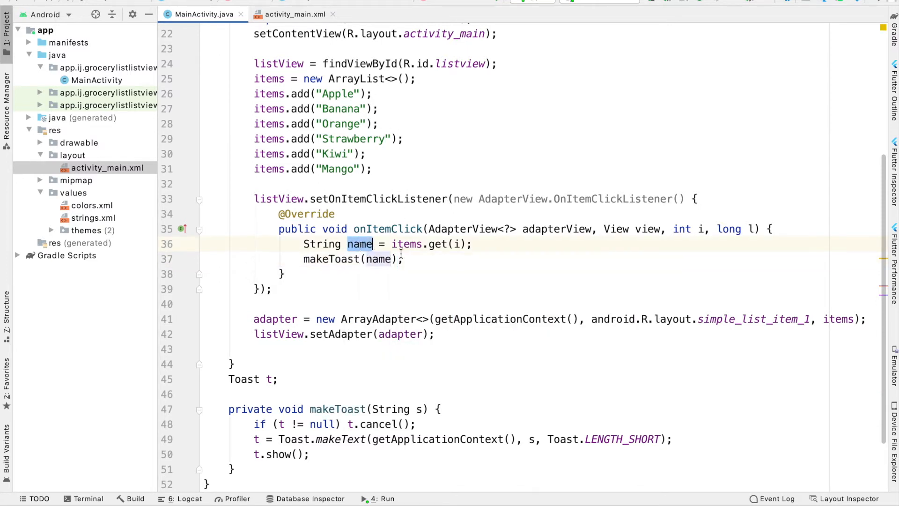
click(303, 258)
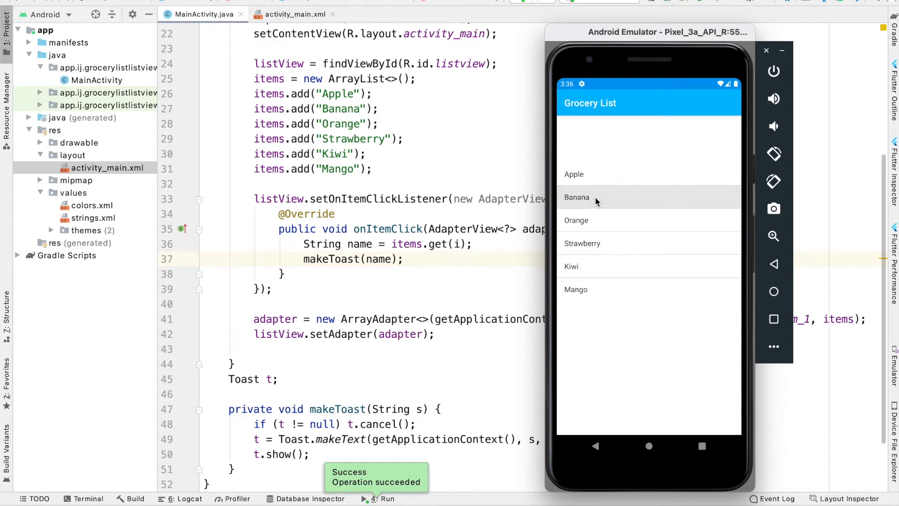
click(577, 196)
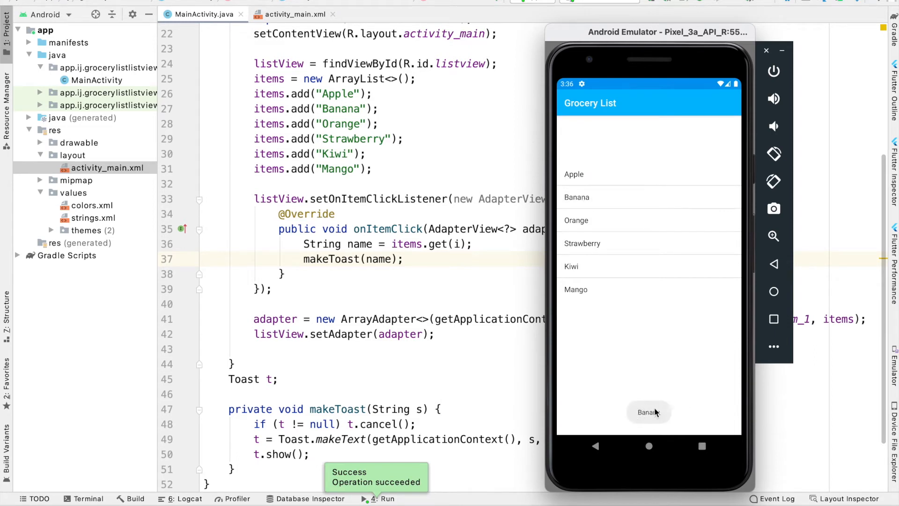
click(582, 243)
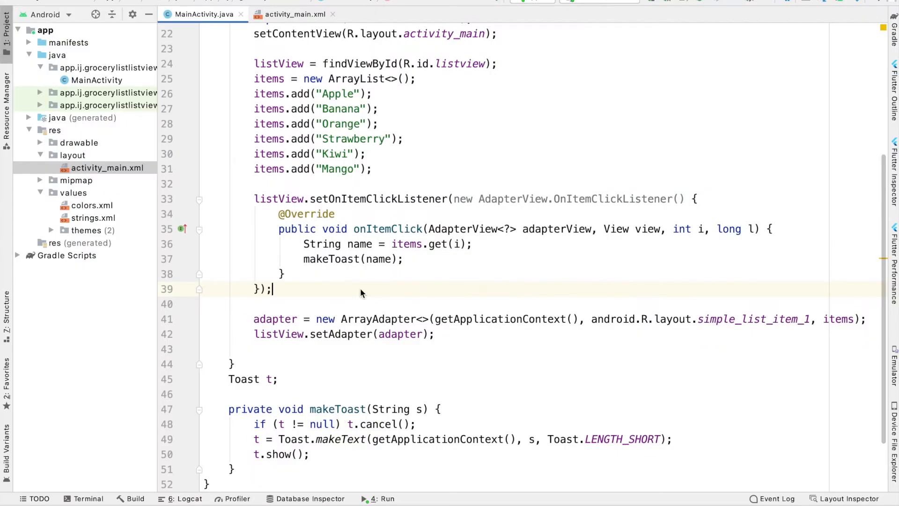
Add listView.setOnItemLongClickListener calling makeToast("Long press: " + items.get(i)) before return false
text(listView)
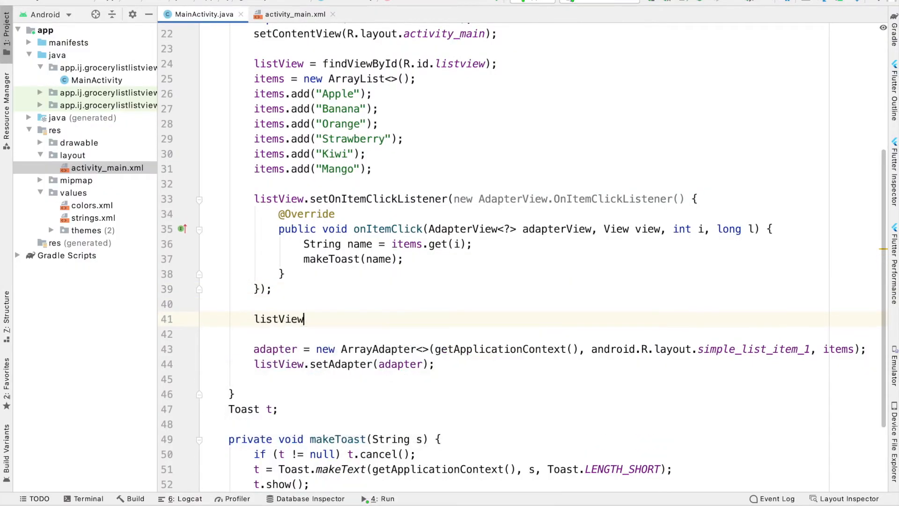
text(.setOnItemLongClickListener(new AdapterView.OnItemLongClickListener() {)
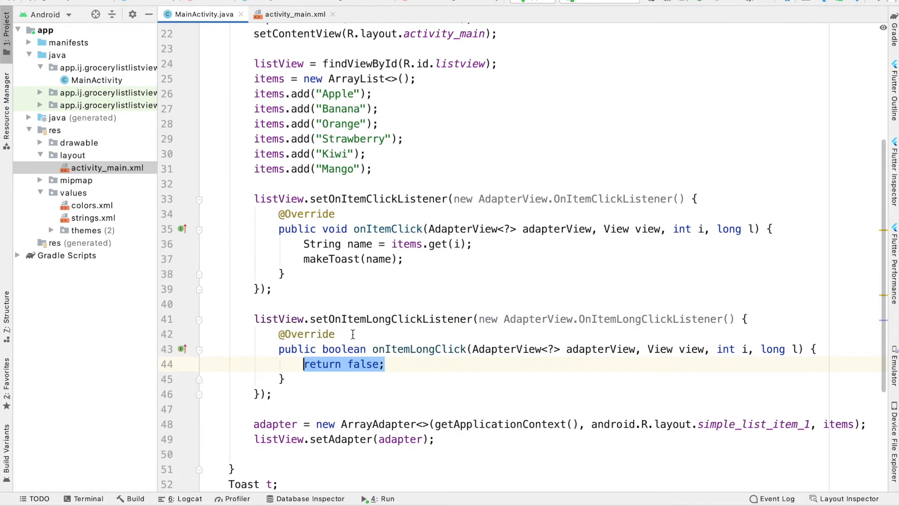
scroll(down, 3)
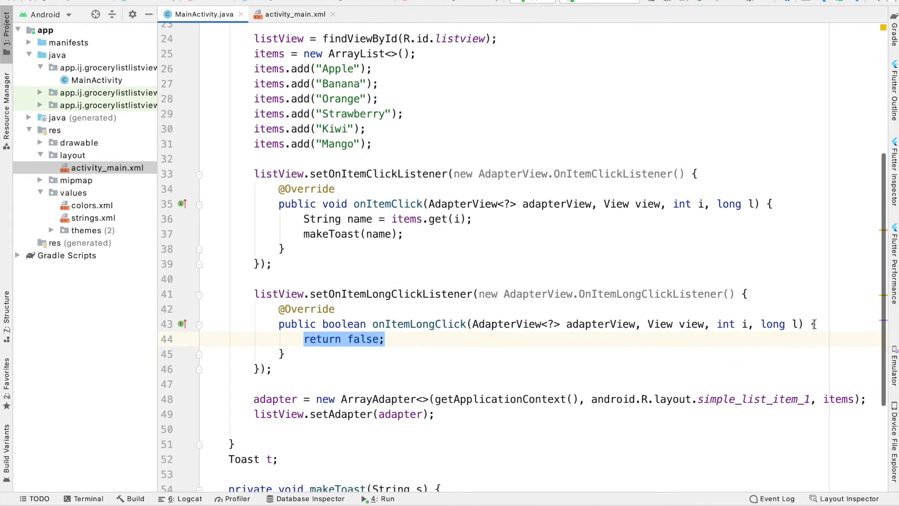
text(makeToast("Long press: " + );)
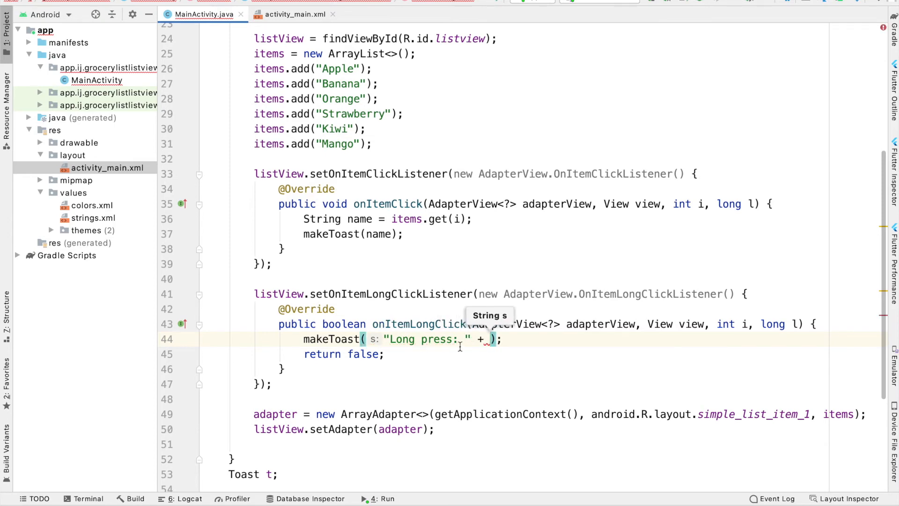
text(items.get(i)
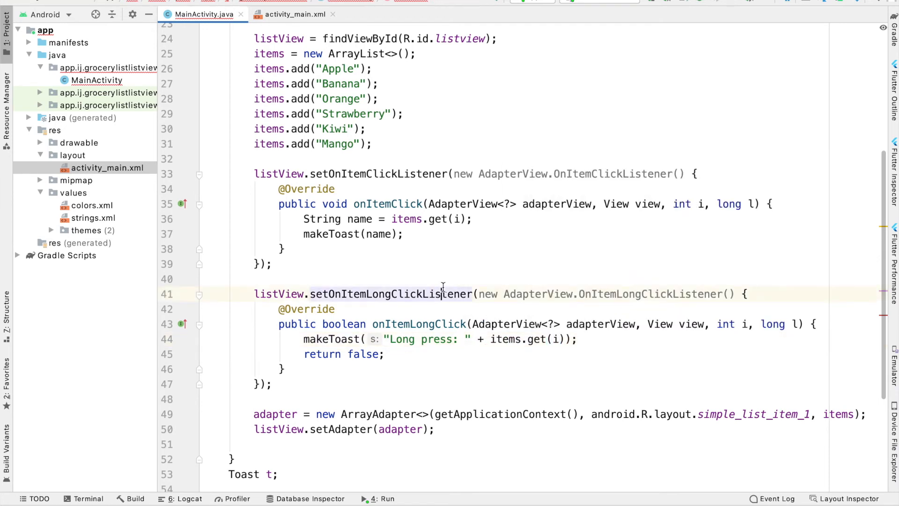
double_click(725, 324)
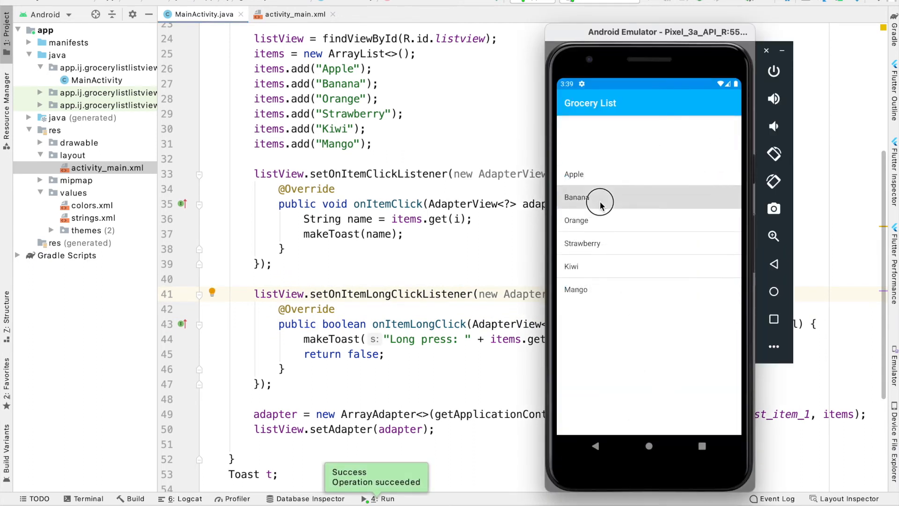
In the emulator, long-press Banana to test the toast, then add Strawberry
click(600, 197)
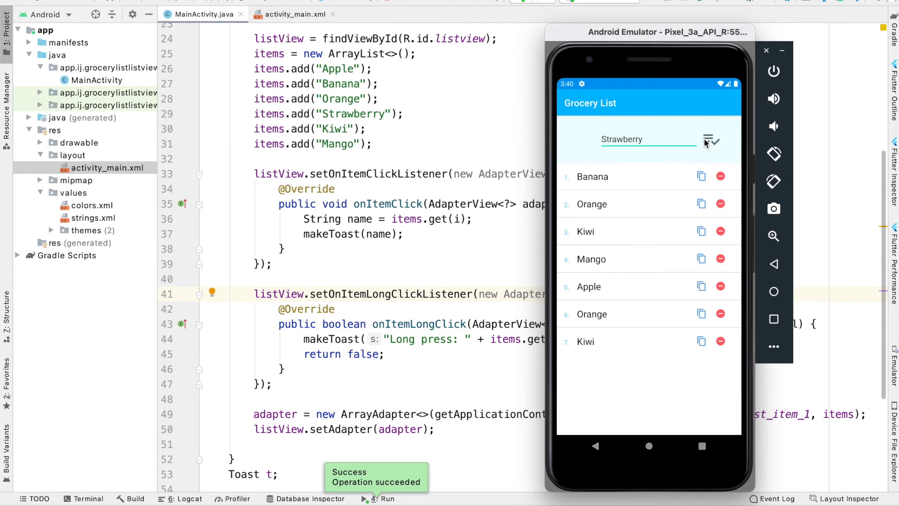
click(710, 140)
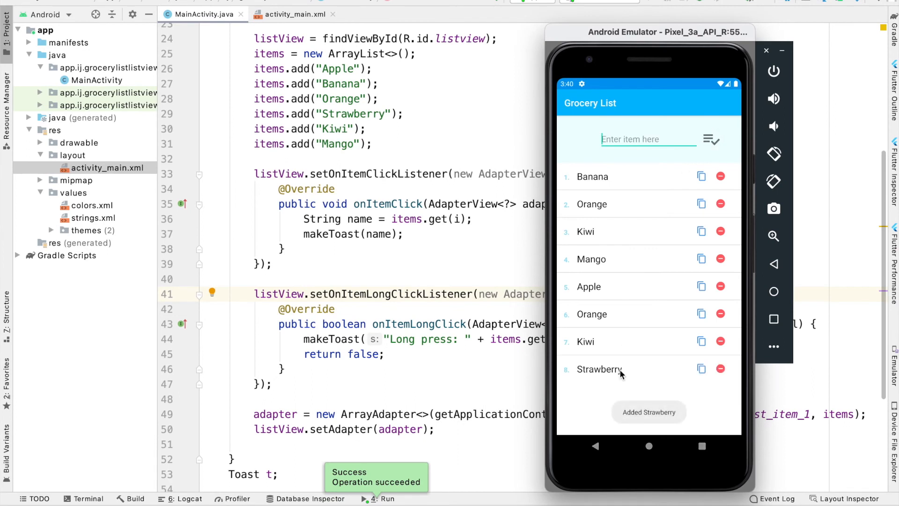